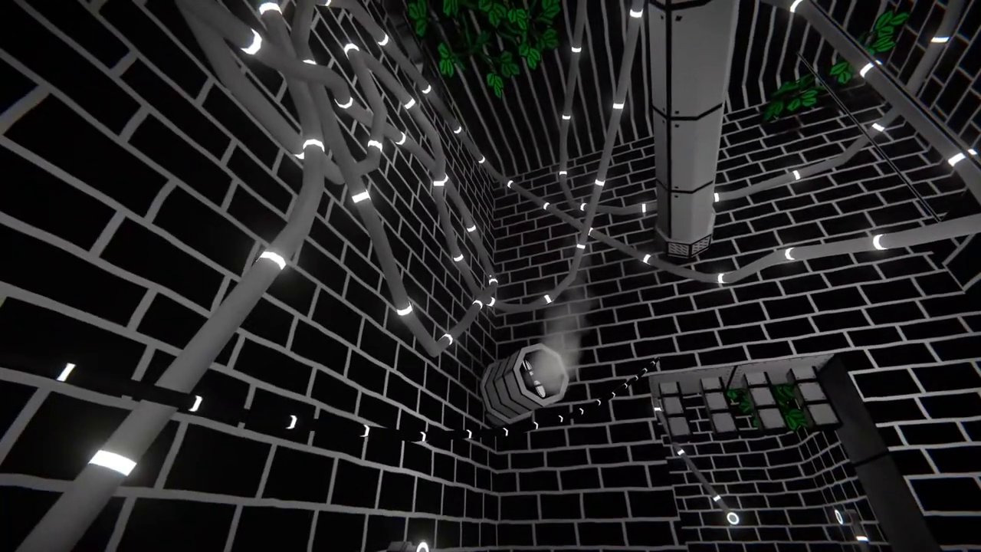
mouse_move(490, 275)
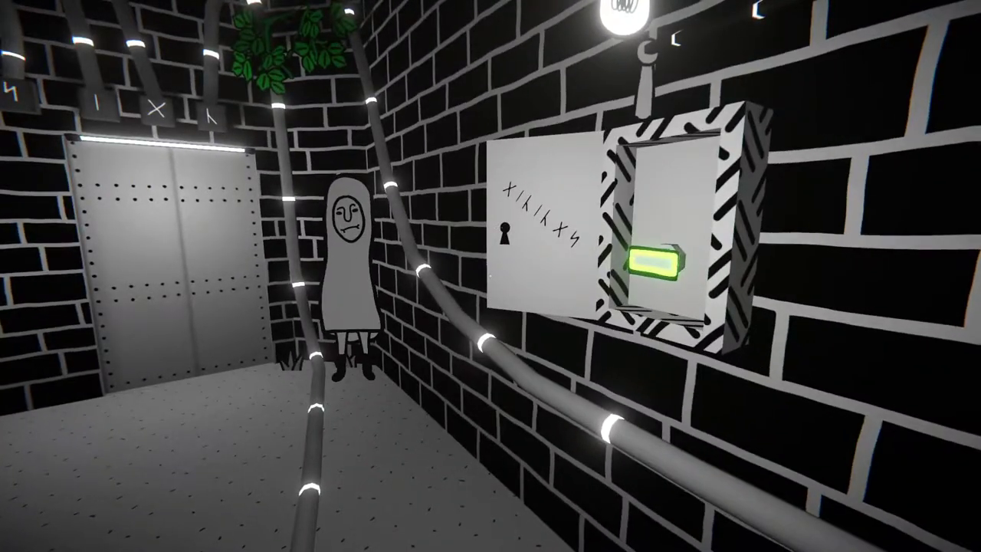
mouse_move(490, 276)
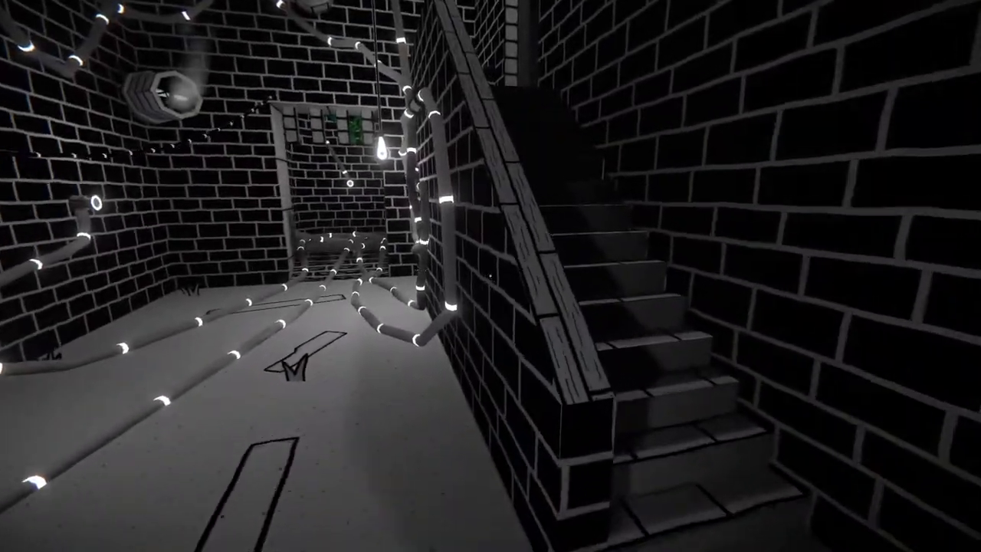
mouse_move(490, 276)
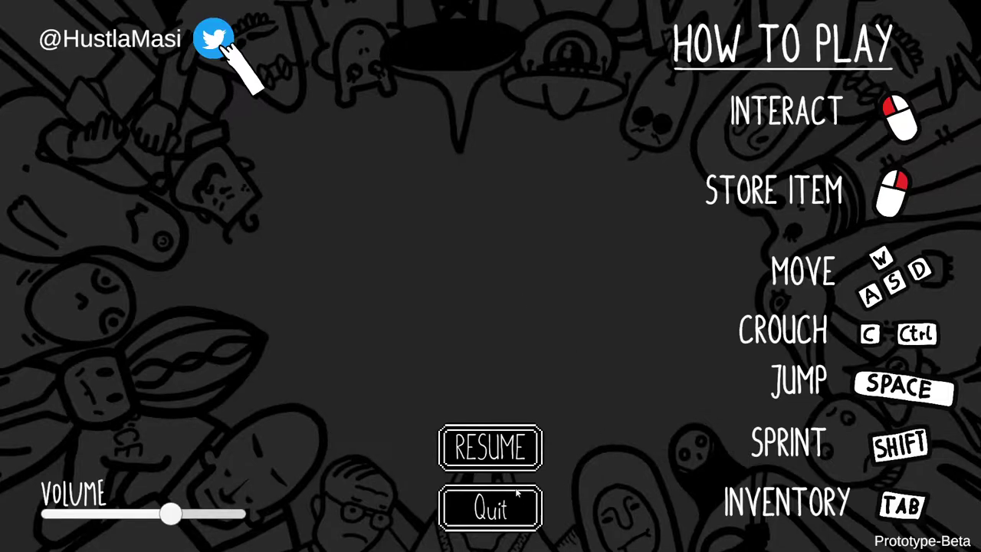
- Resume the puzzle game from the pause screen, then pause it again with Esc
click(490, 447)
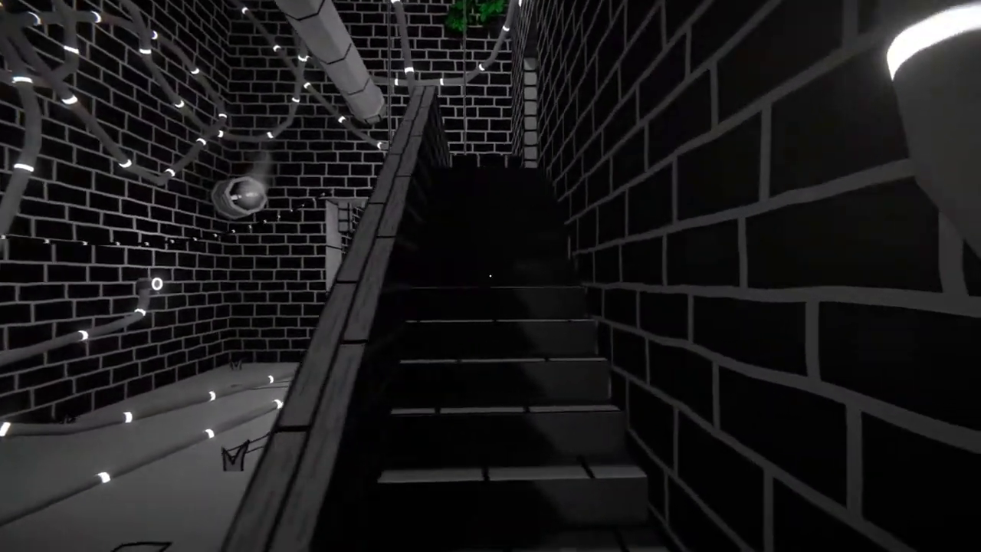
key(Escape)
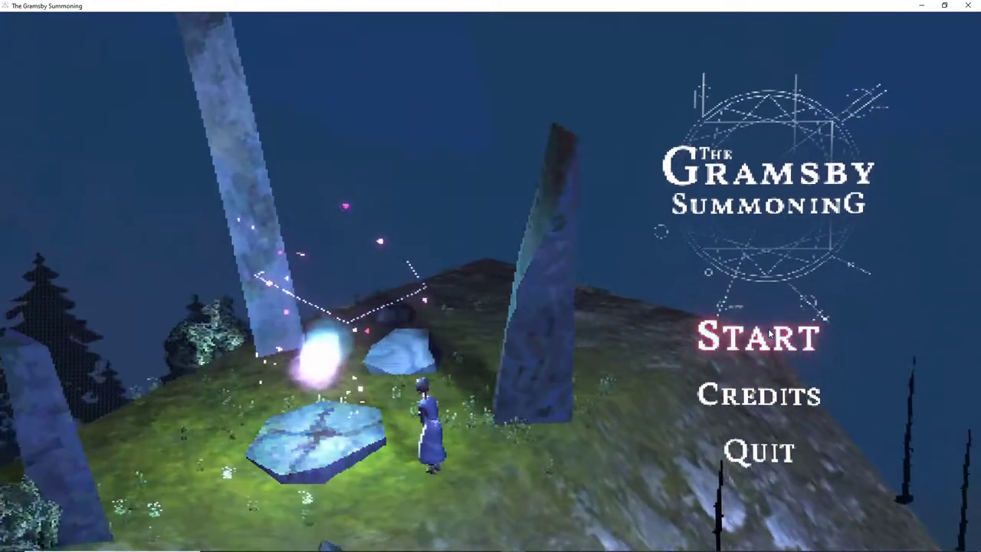
- Choose Start on The Gramsby Summoning title menu to begin a new game
click(757, 337)
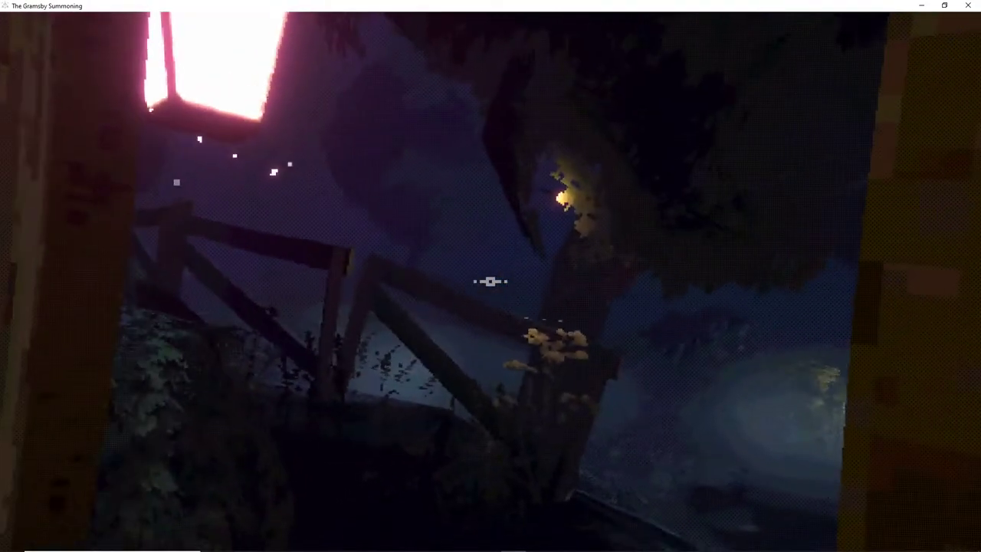
mouse_move(490, 281)
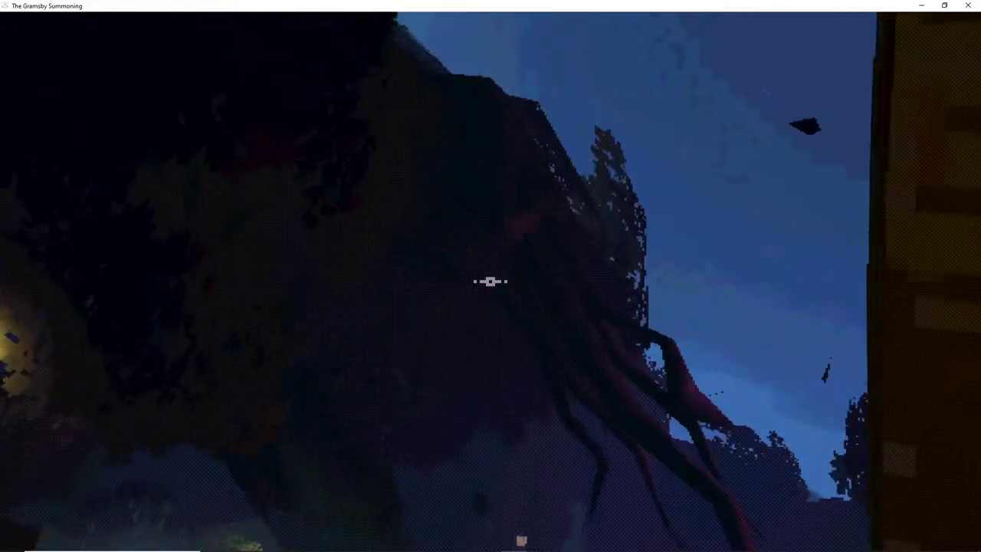
mouse_move(490, 281)
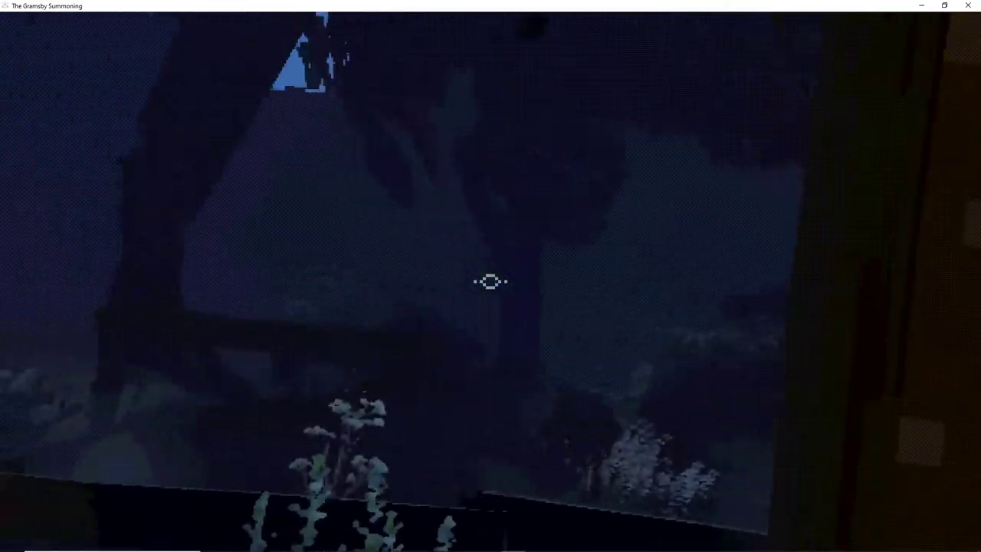
mouse_move(490, 281)
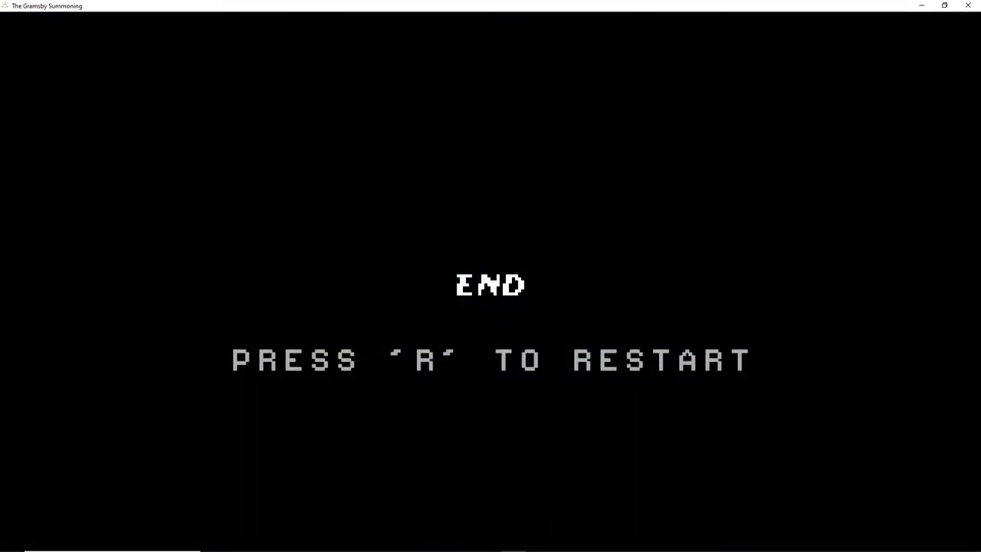
- Restart The Gramsby Summoning from the end screen with R
key(r)
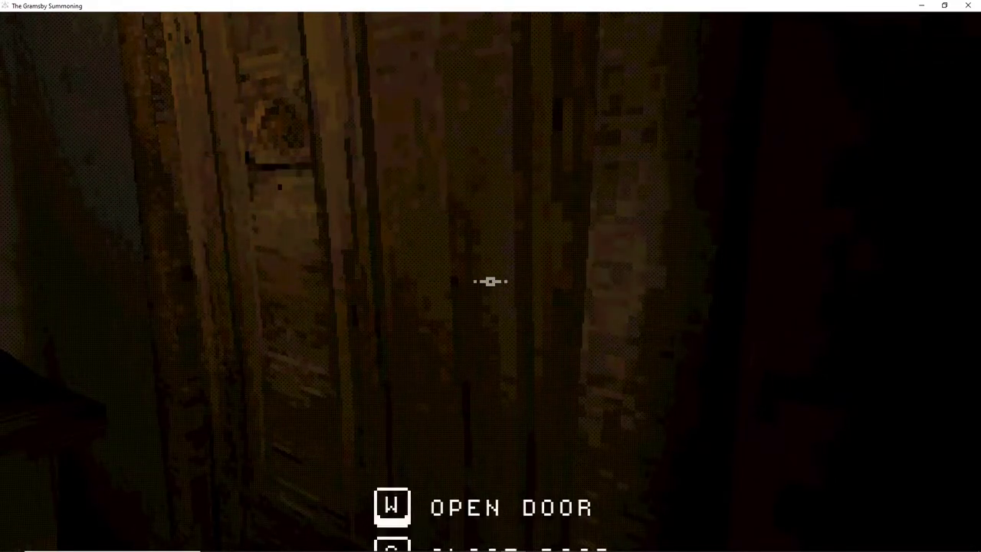
- Open the wooden door ahead with W
key(w)
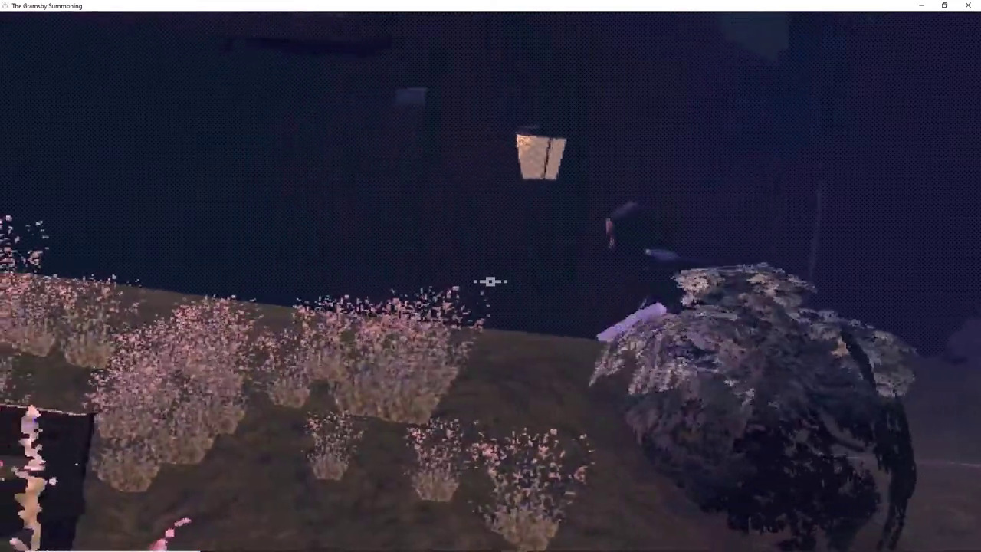
mouse_move(490, 275)
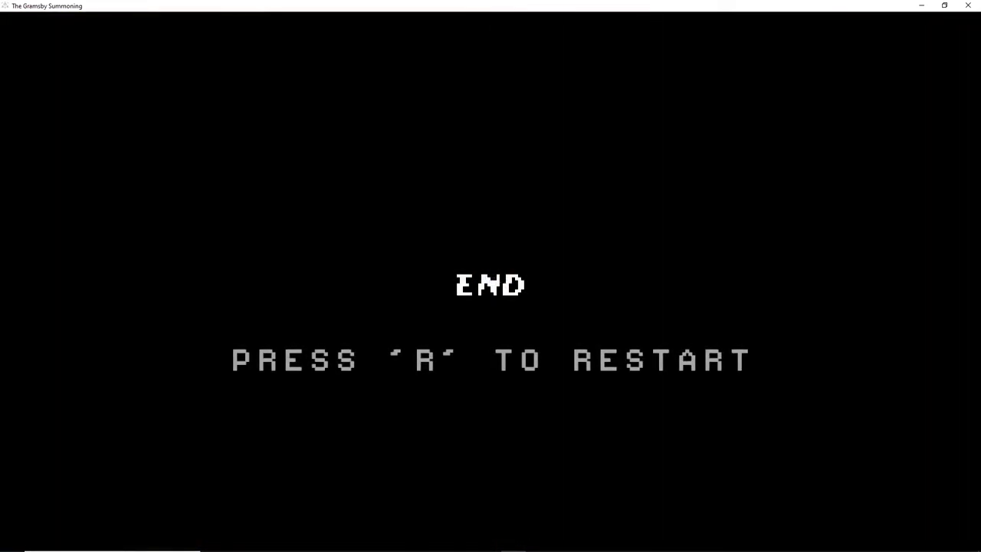
- Leave the END screen, view the Credits, and go Back to the title menu
key(r)
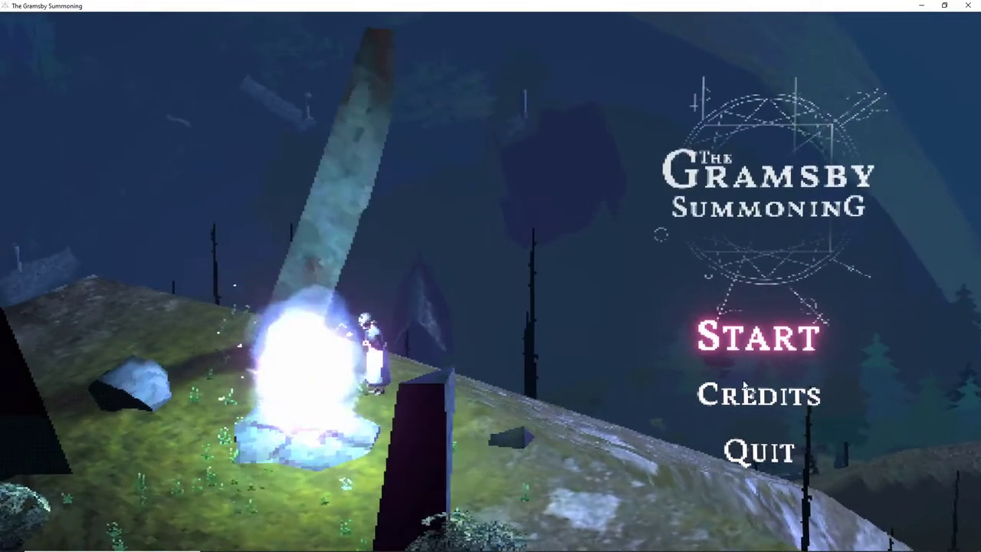
click(757, 395)
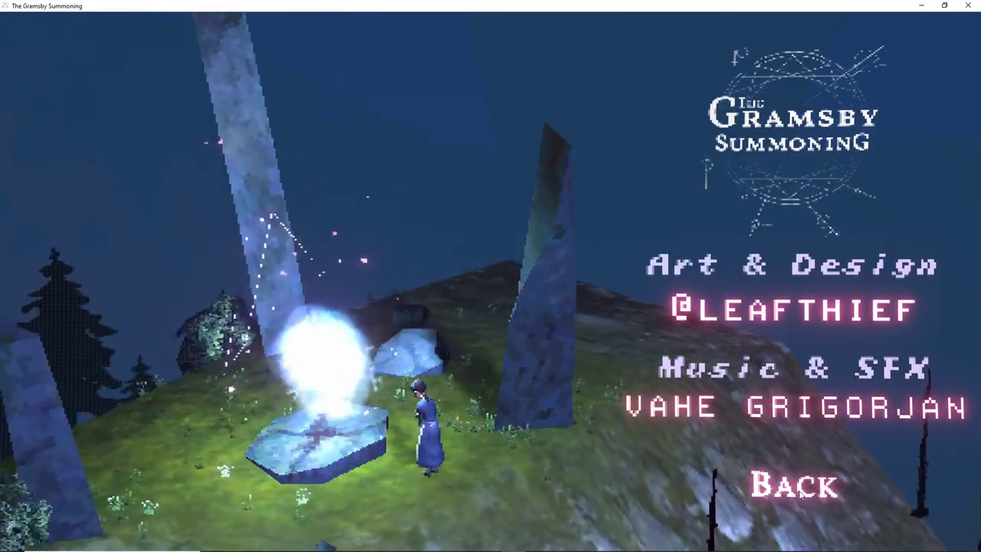
click(793, 486)
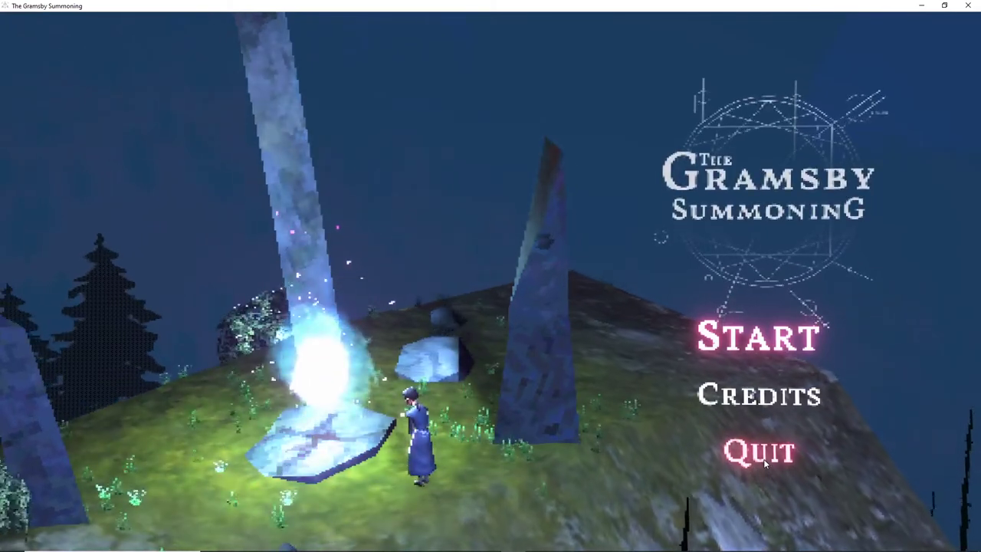